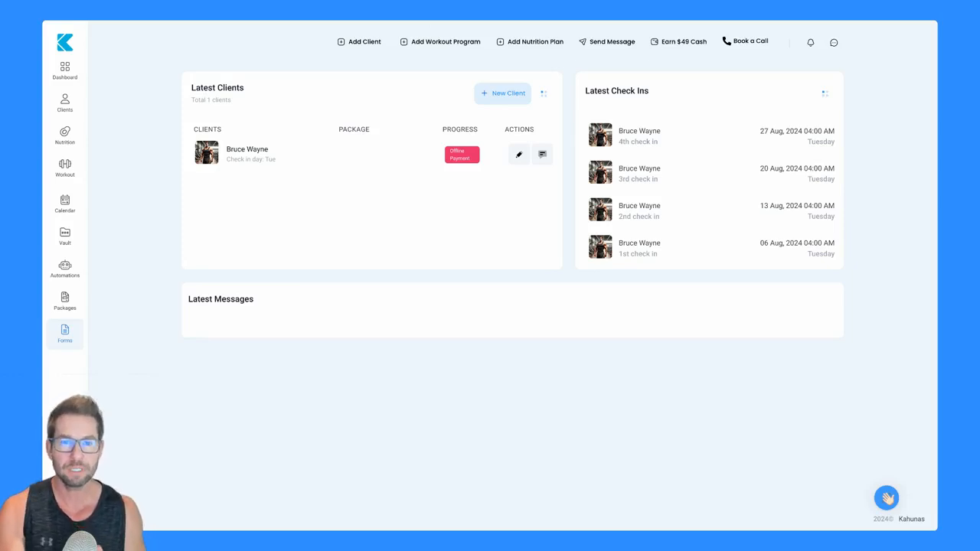
{"action": "mouse_move", "coordinate": [89, 175]}
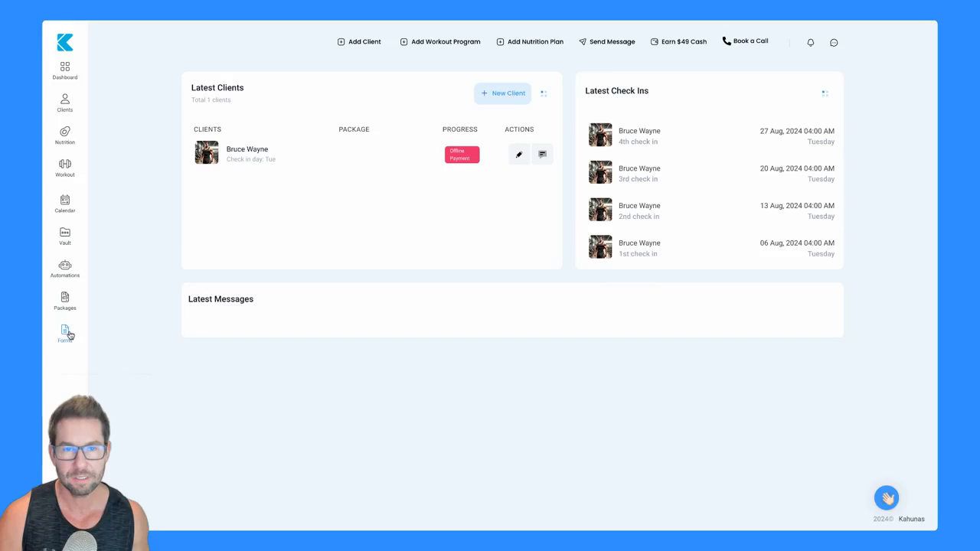
Go to the Forms section listing all form types
{"action": "left_click", "coordinate": [64, 334]}
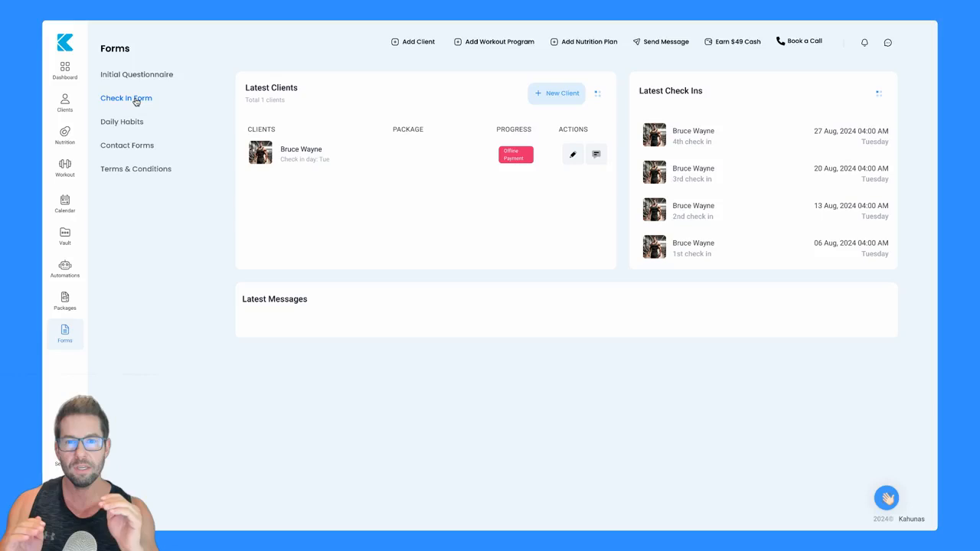
Show the Check in form list with the existing active Check in Form
{"action": "left_click", "coordinate": [125, 98]}
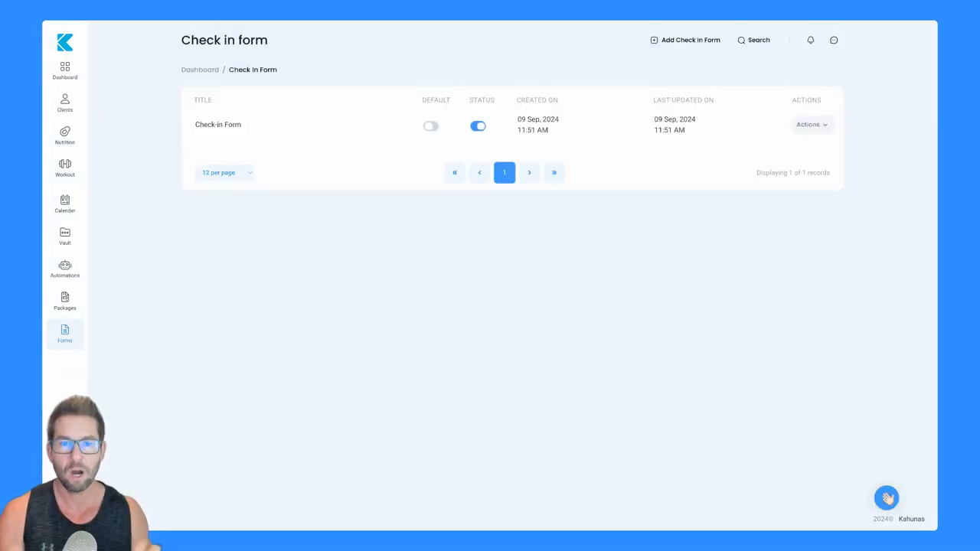
{"action": "mouse_move", "coordinate": [616, 92]}
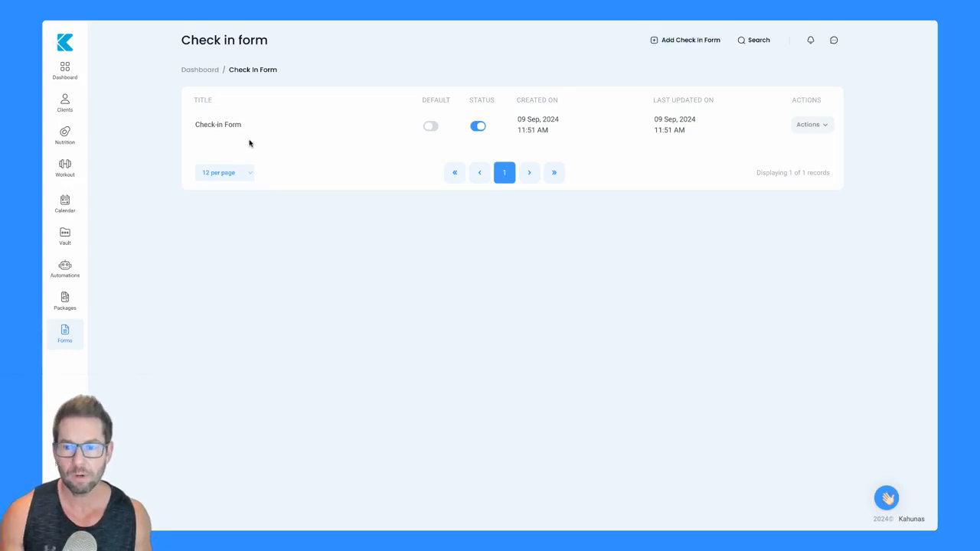
{"action": "mouse_move", "coordinate": [695, 53]}
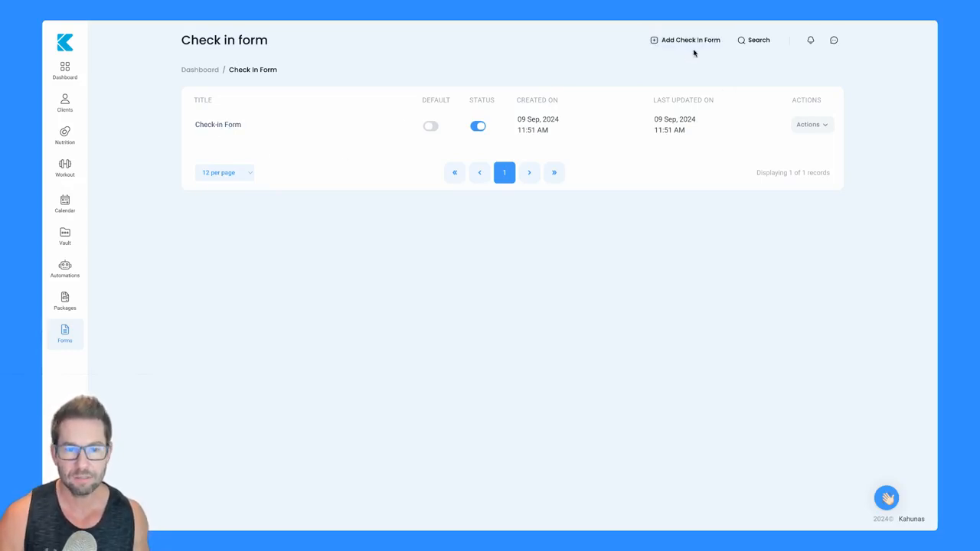
Create a new check-in form titled 'My checkin form'
{"action": "left_click", "coordinate": [689, 39]}
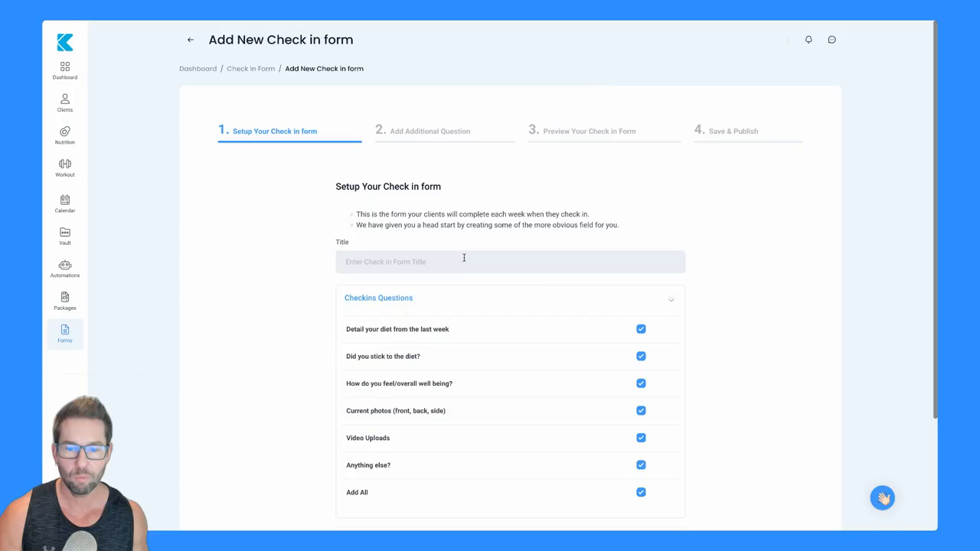
{"action": "scroll", "scroll_direction": "down", "scroll_amount": 3}
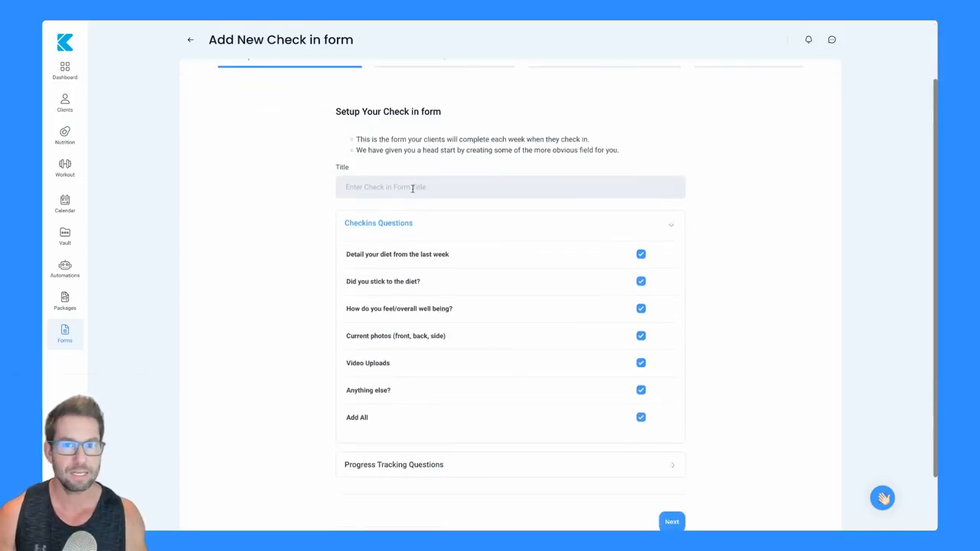
{"action": "type", "text": "My"}
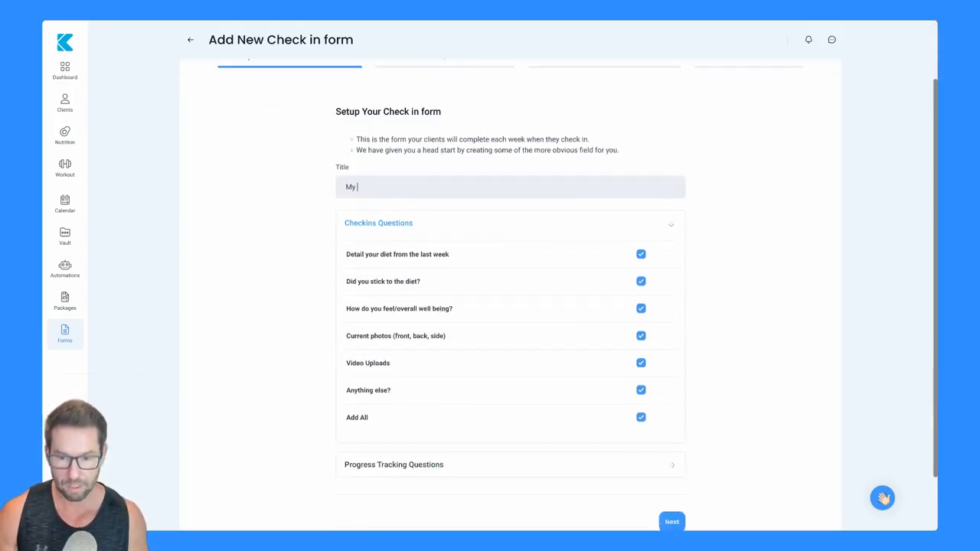
{"action": "type", "text": "checkin form"}
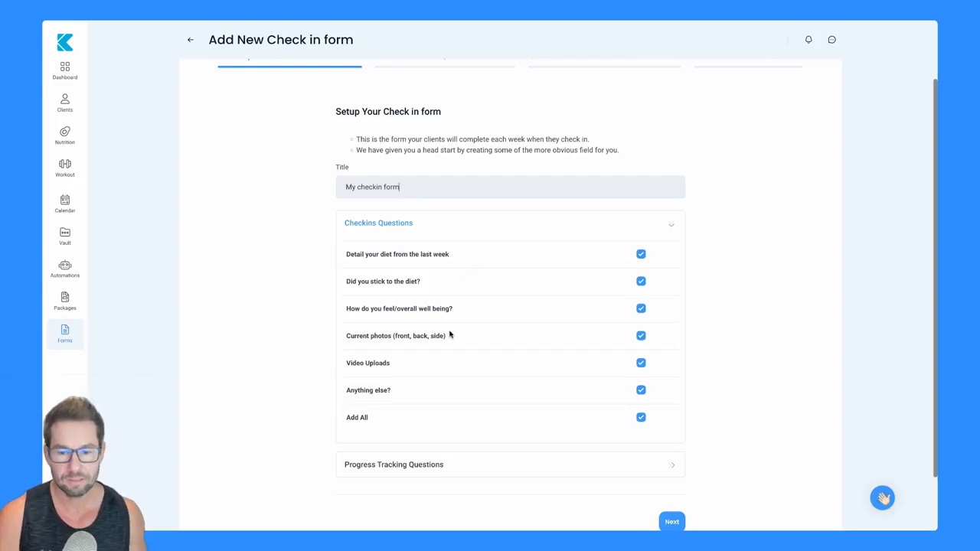
Untick Add All for the default check-in questions and expand Progress Tracking Questions
{"action": "left_click", "coordinate": [640, 416]}
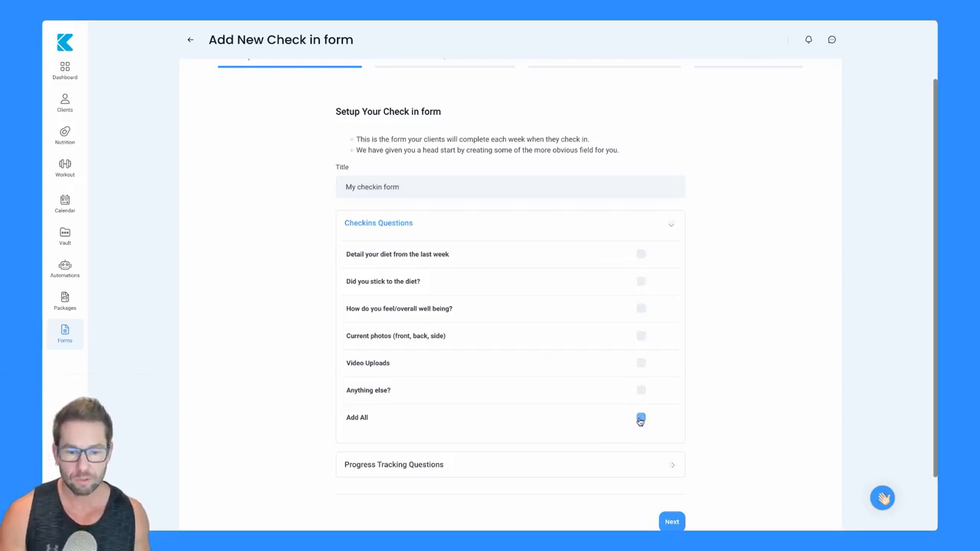
{"action": "left_click", "coordinate": [640, 419]}
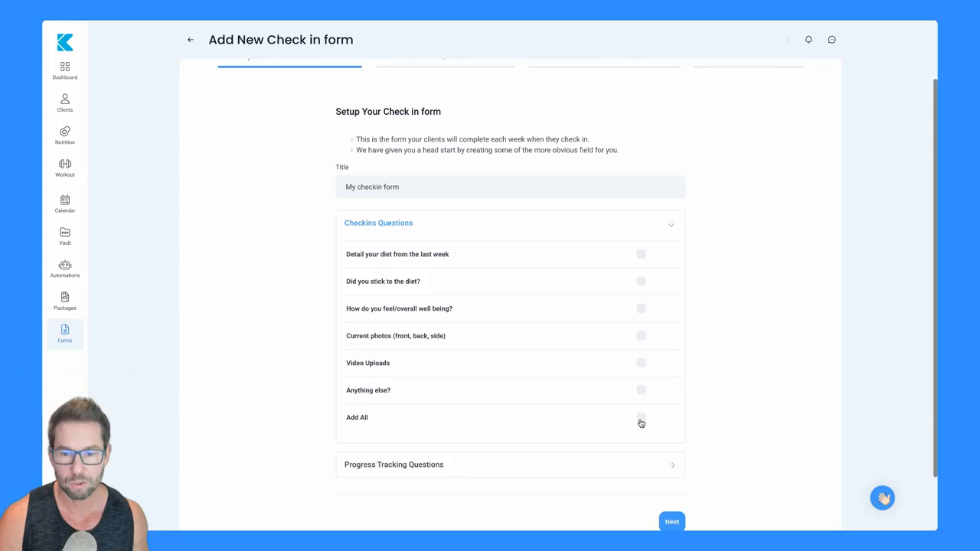
{"action": "left_click", "coordinate": [640, 423]}
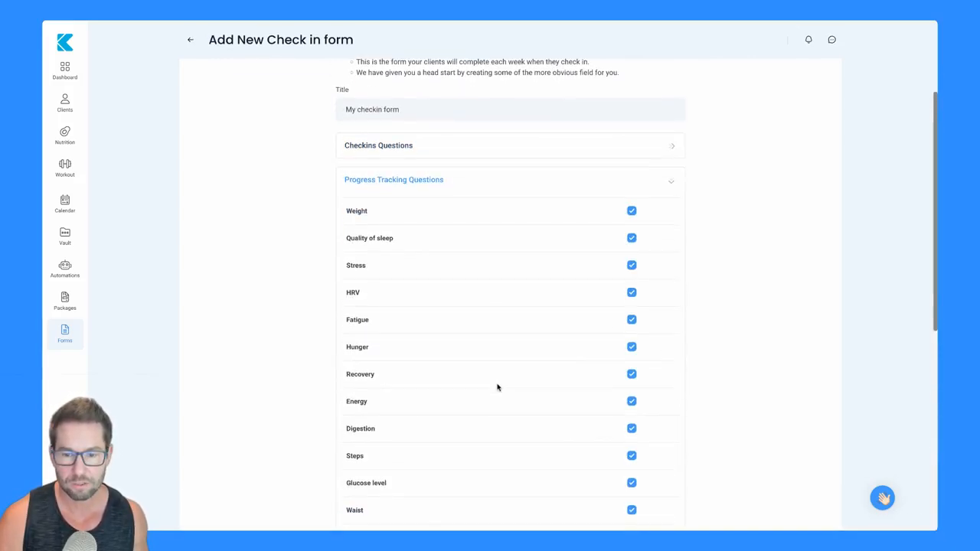
Leave every wearable progress-tracking question ticked and continue to step 2
{"action": "scroll", "scroll_direction": "down", "scroll_amount": 3}
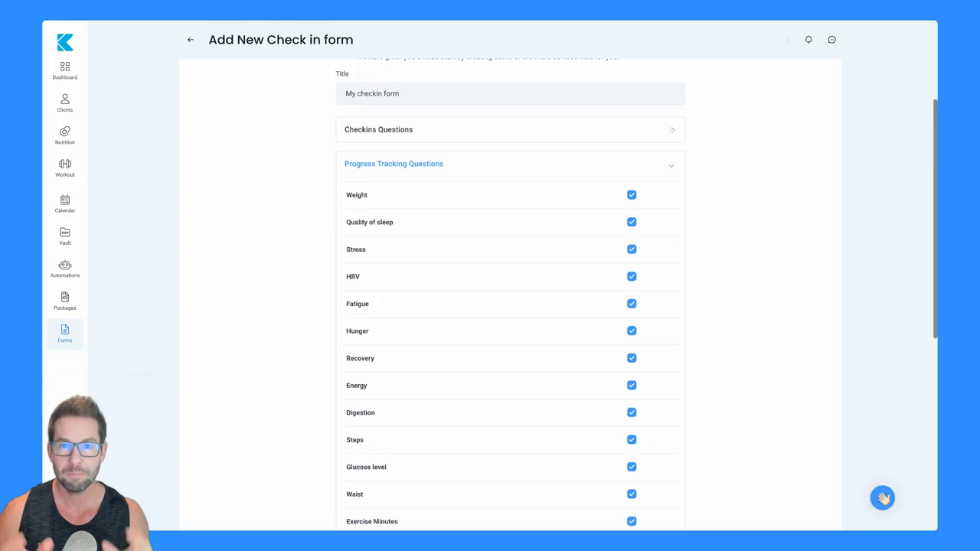
{"action": "mouse_move", "coordinate": [425, 317]}
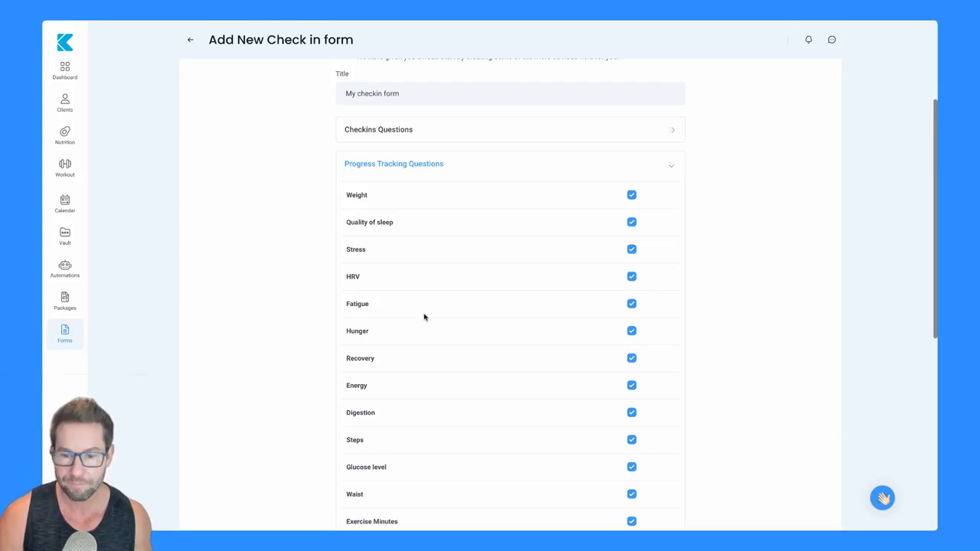
{"action": "scroll", "scroll_direction": "down", "scroll_amount": 3}
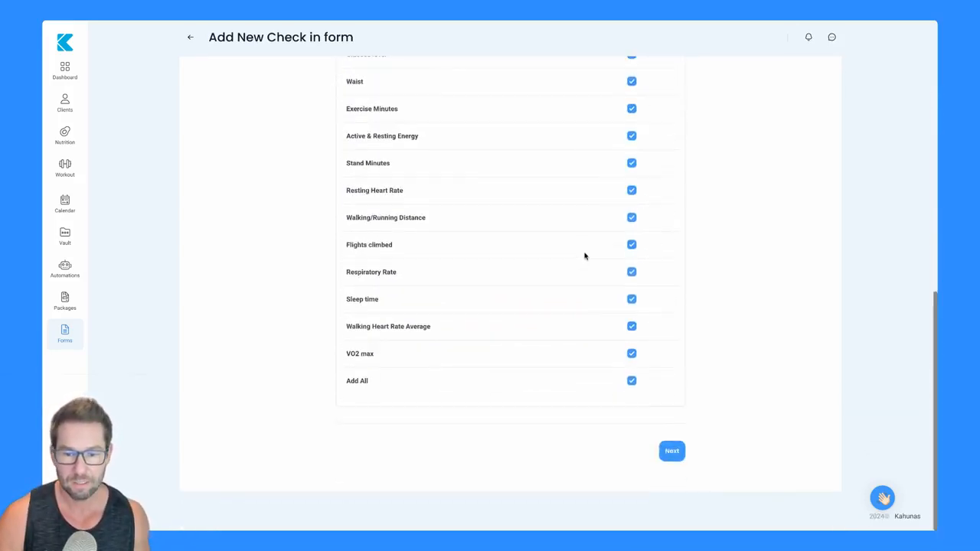
{"action": "left_click", "coordinate": [671, 450]}
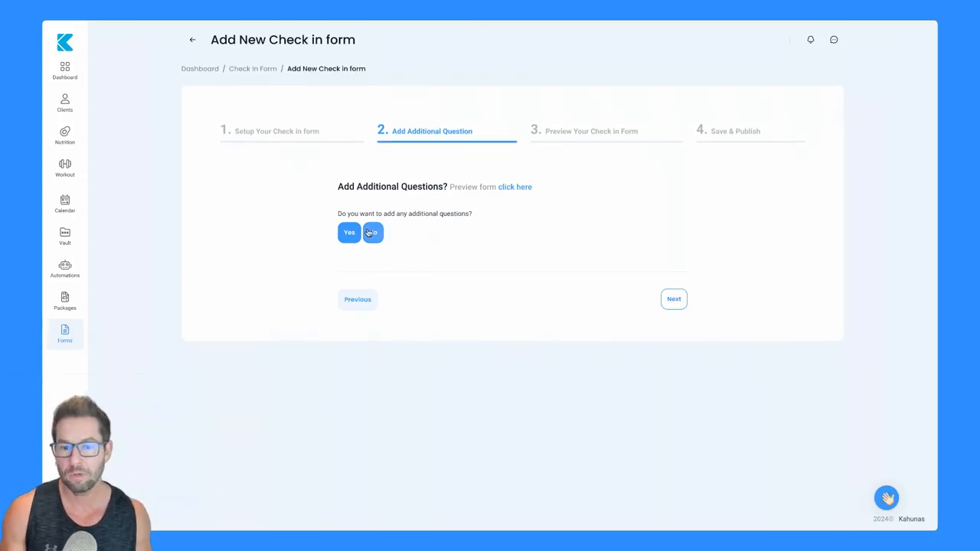
Add a custom question 'test input' with the Metric answer type
{"action": "left_click", "coordinate": [349, 233]}
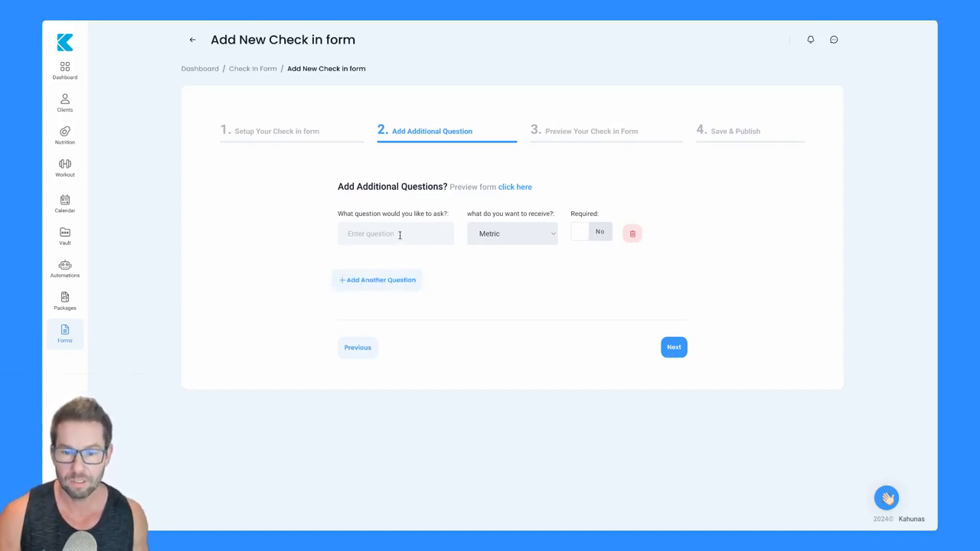
{"action": "type", "text": "test in"}
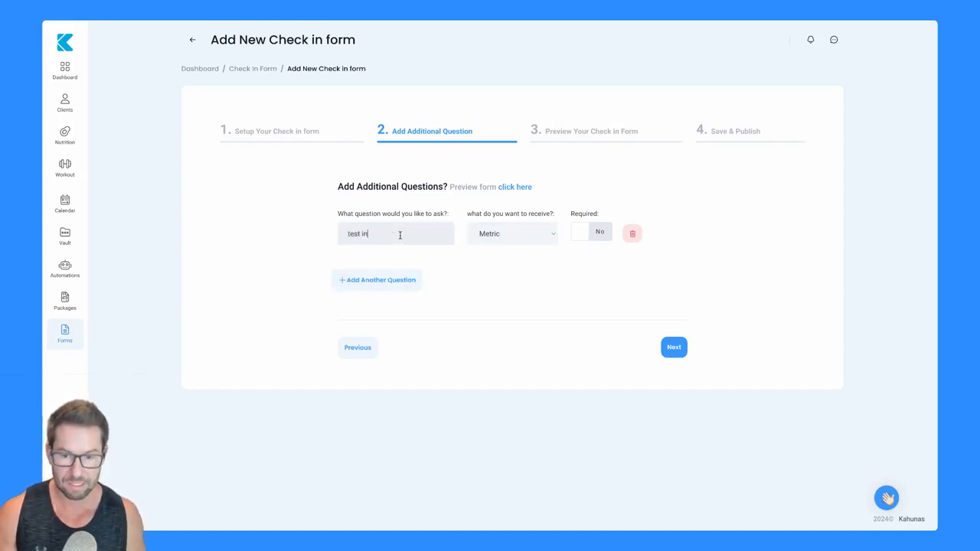
{"action": "type", "text": "put"}
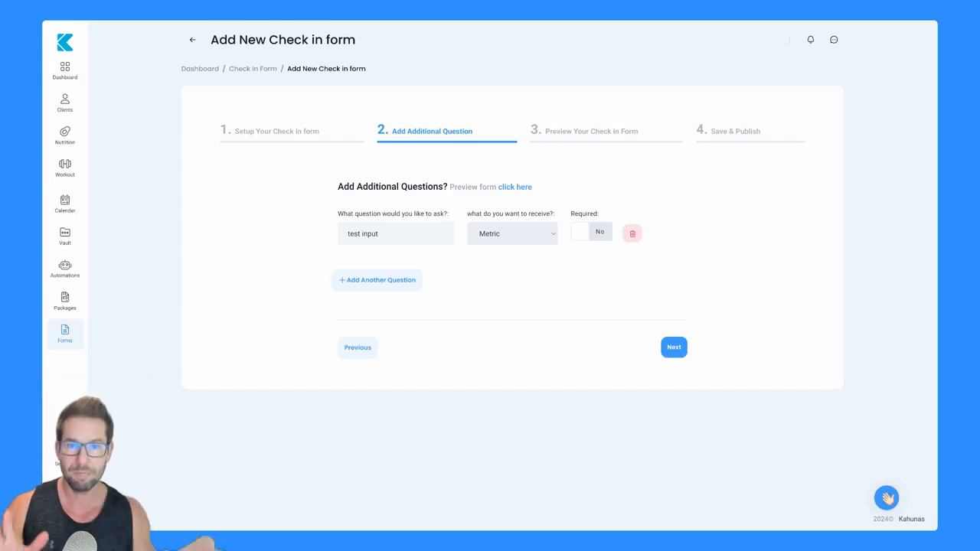
{"action": "mouse_move", "coordinate": [553, 226]}
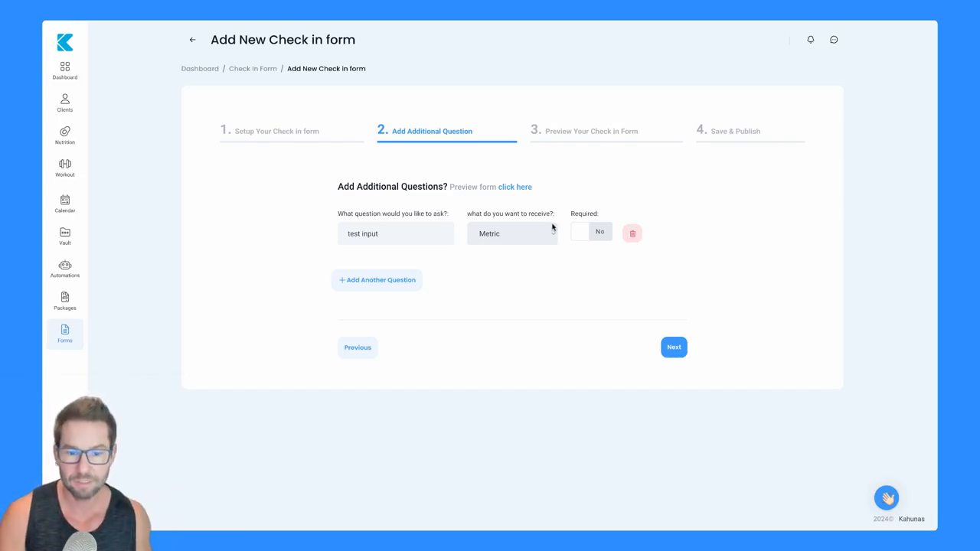
Review the preview listing default questions, 'test input' (Metric) and all wearable questions
{"action": "left_click", "coordinate": [674, 346]}
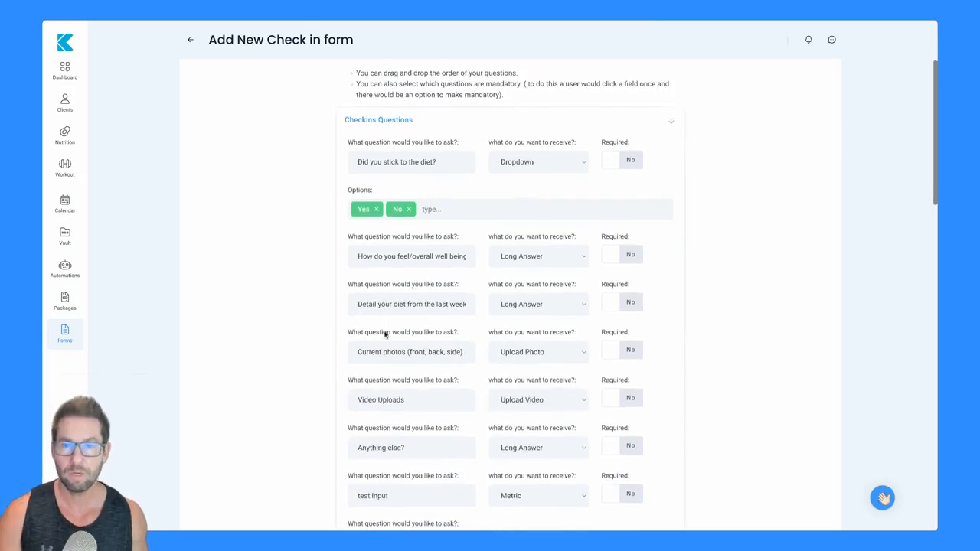
{"action": "scroll", "scroll_direction": "down", "scroll_amount": 3}
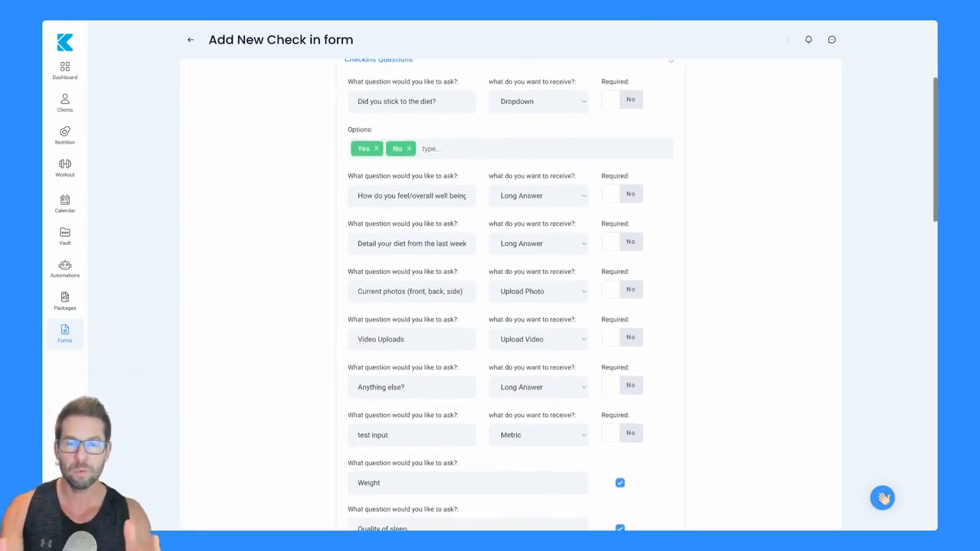
{"action": "scroll", "scroll_direction": "down", "scroll_amount": 3}
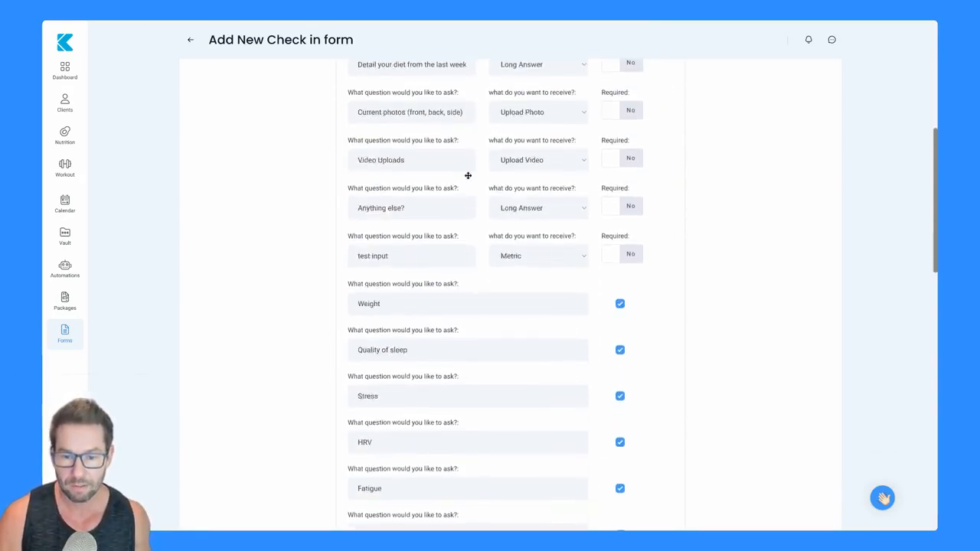
{"action": "scroll", "scroll_direction": "down", "scroll_amount": 3}
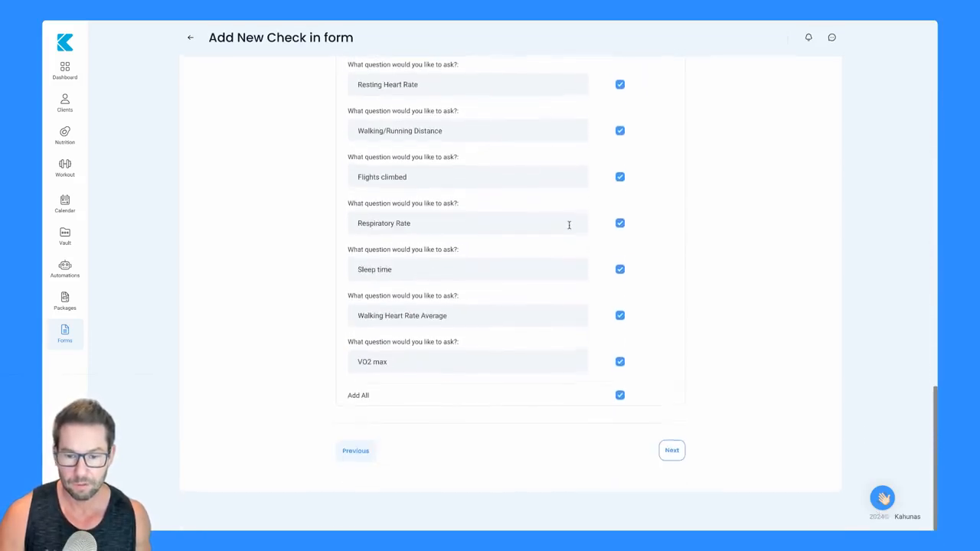
Advance from the preview to step 4, Save & Publish
{"action": "left_click", "coordinate": [670, 450]}
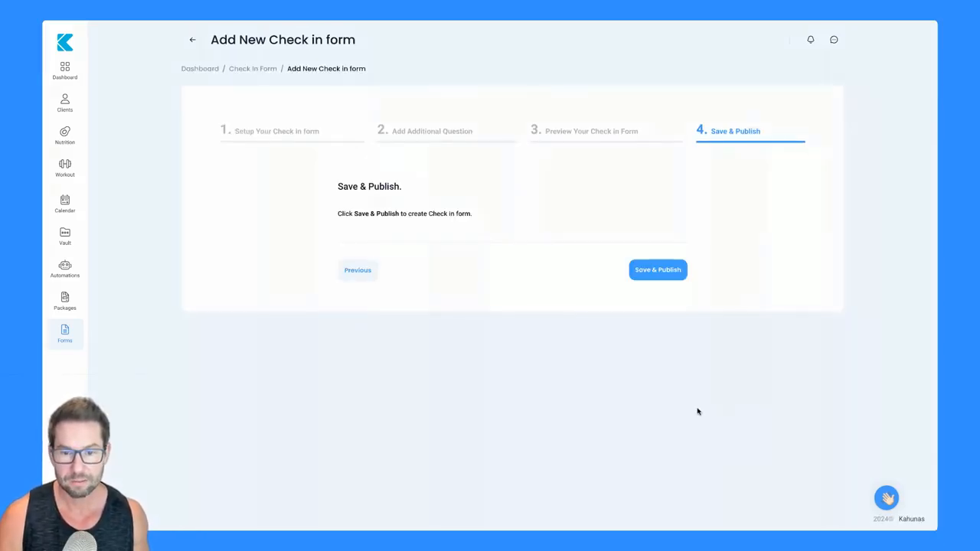
{"action": "mouse_move", "coordinate": [652, 245]}
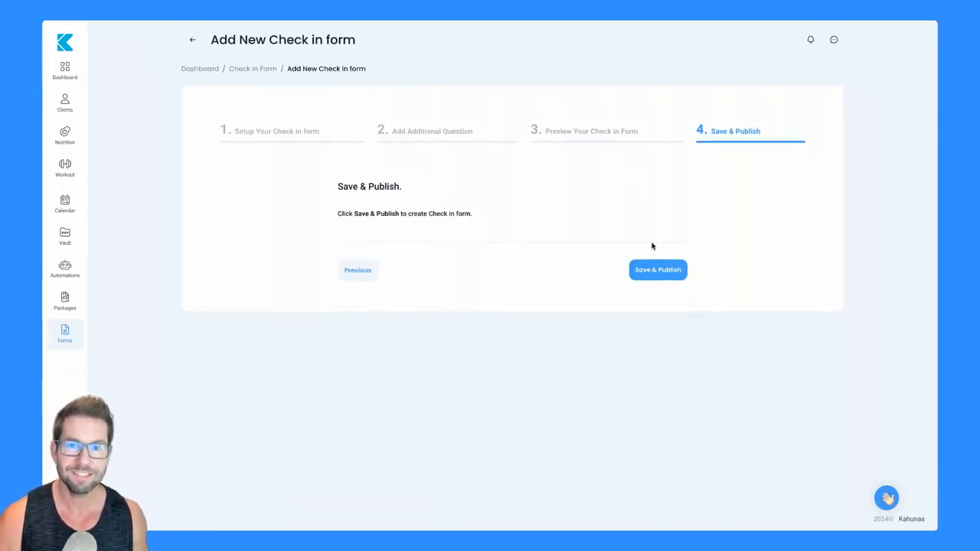
{"action": "mouse_move", "coordinate": [605, 275]}
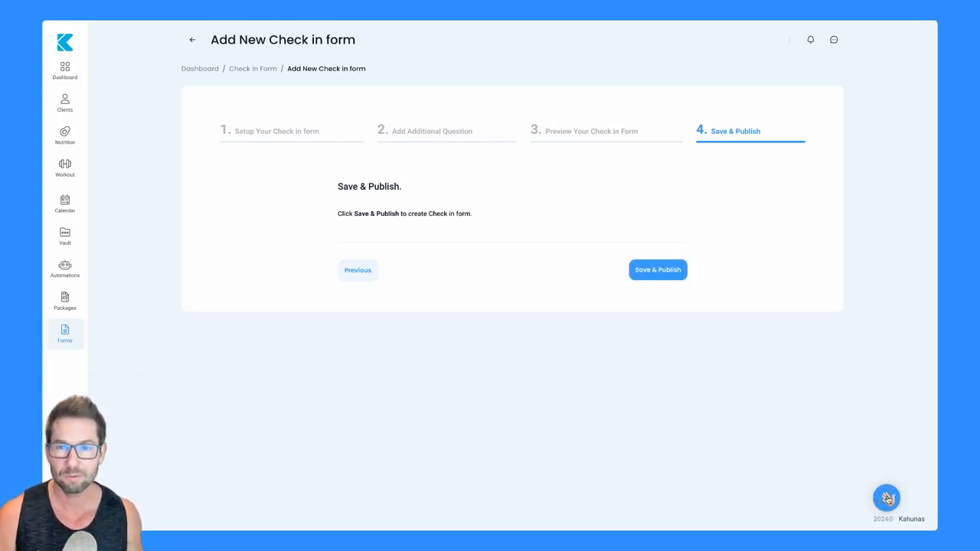
{"action": "mouse_move", "coordinate": [811, 462]}
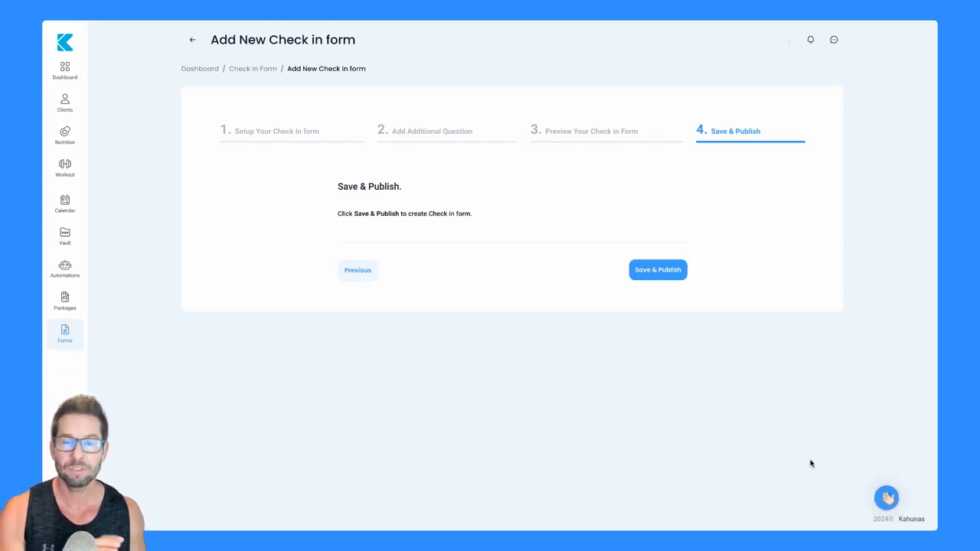
{"action": "mouse_move", "coordinate": [799, 447]}
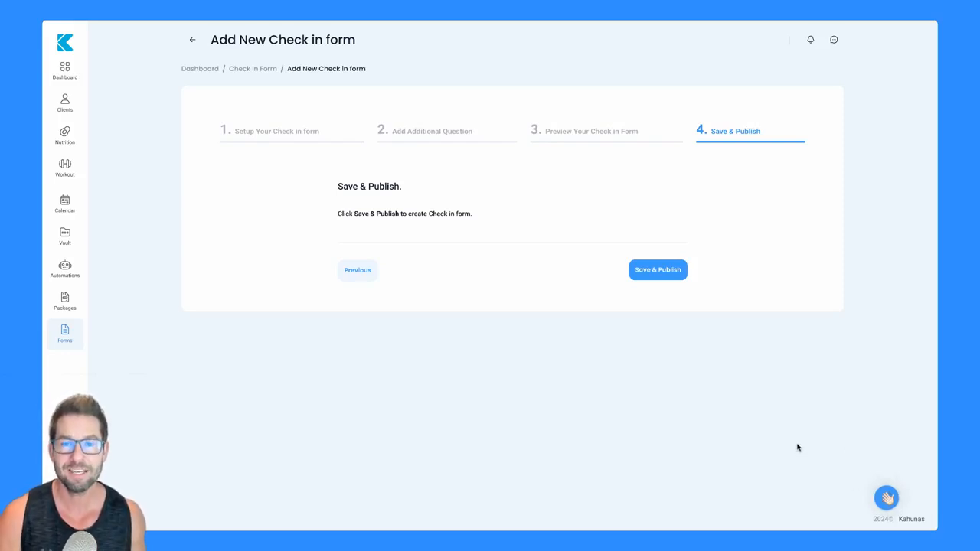
{"action": "mouse_move", "coordinate": [563, 24]}
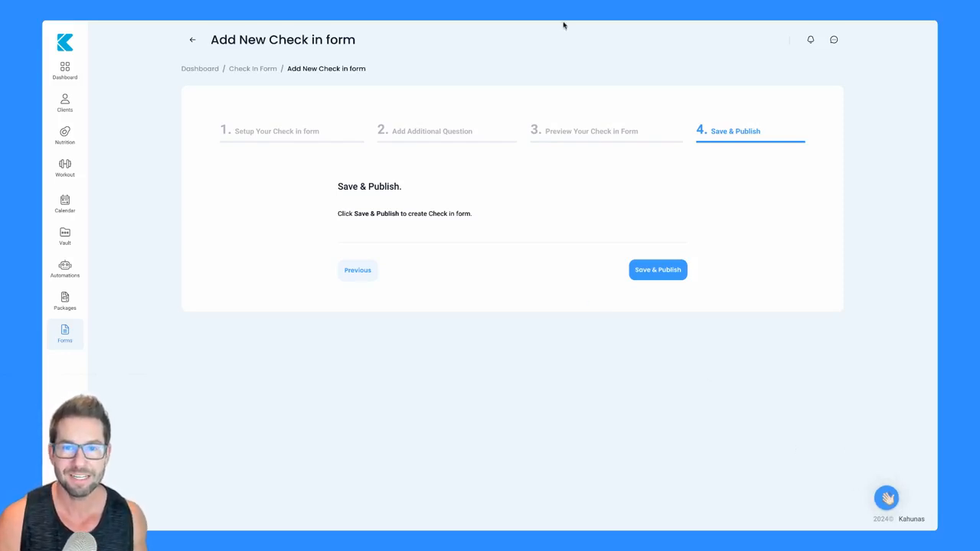